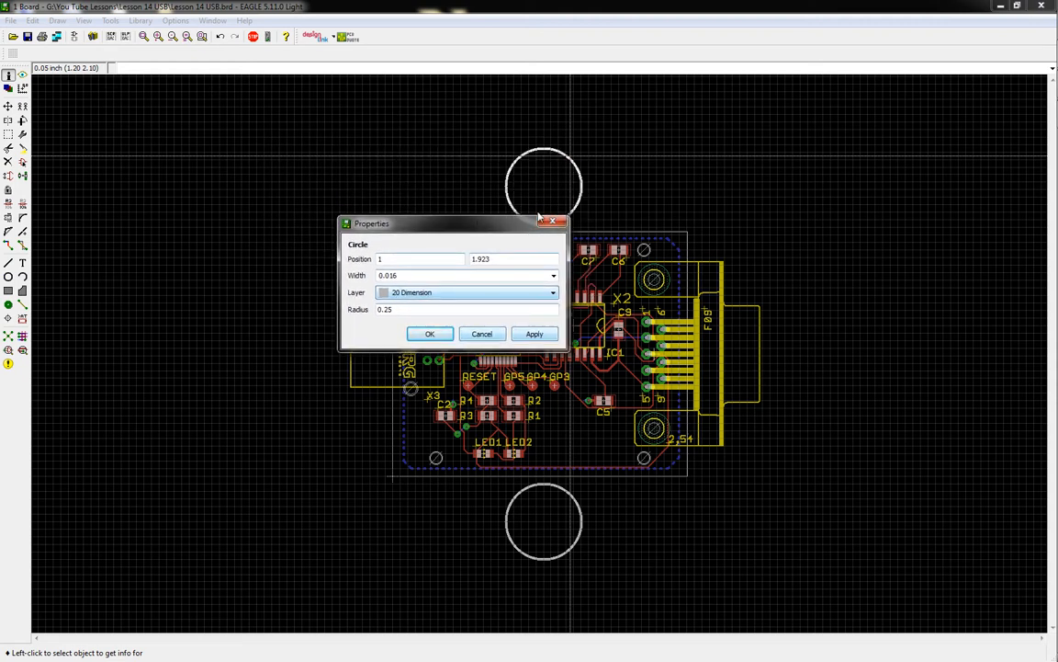
mouse_move(529, 176)
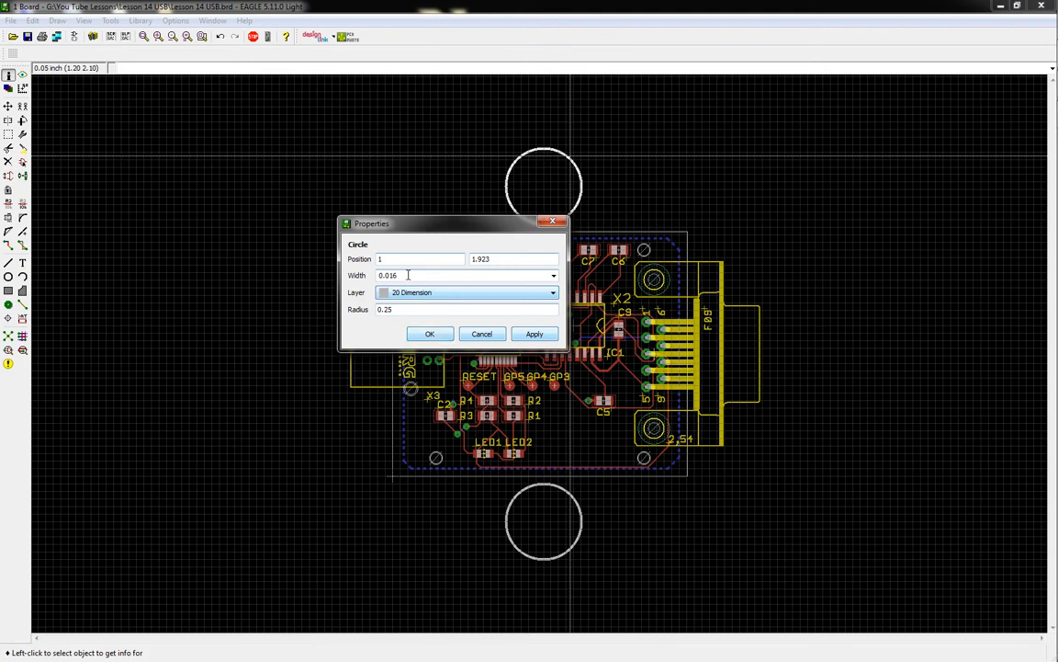
mouse_move(487, 163)
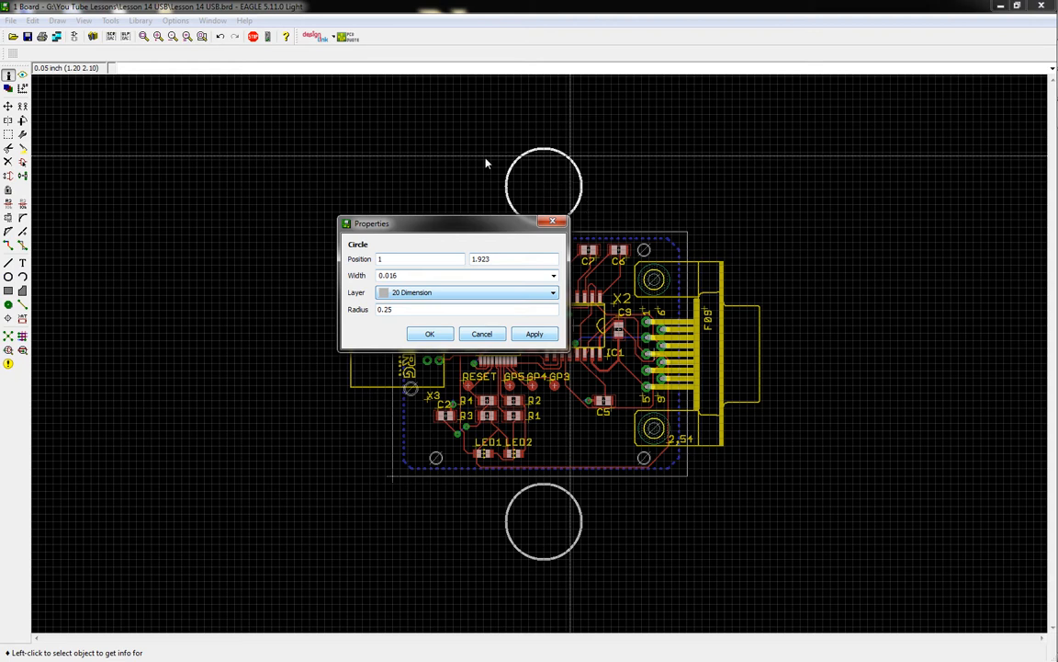
mouse_move(528, 163)
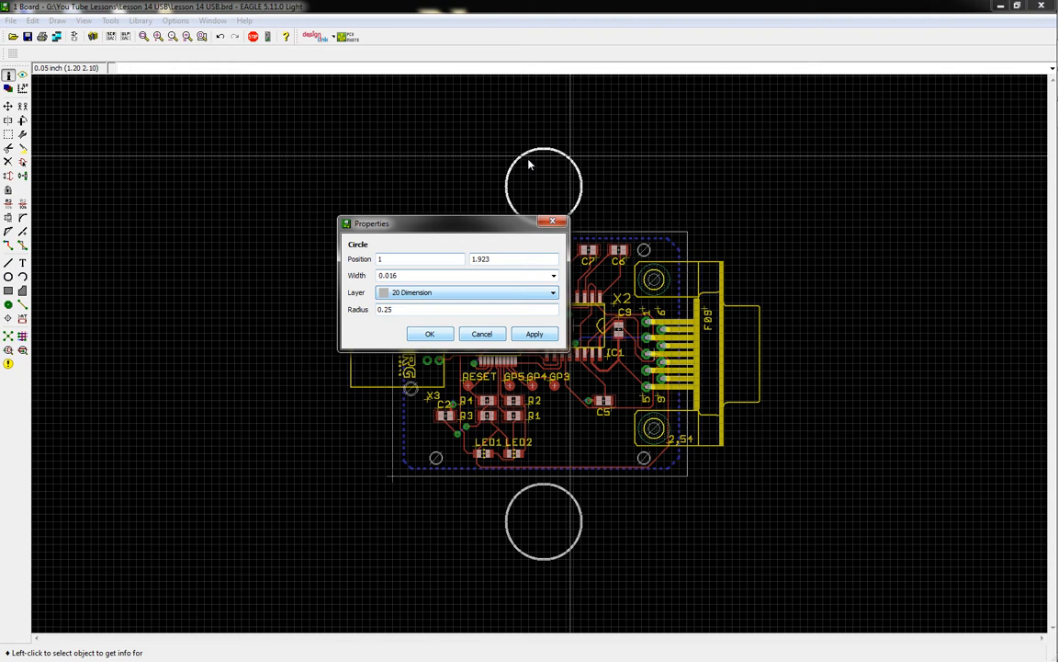
mouse_move(588, 198)
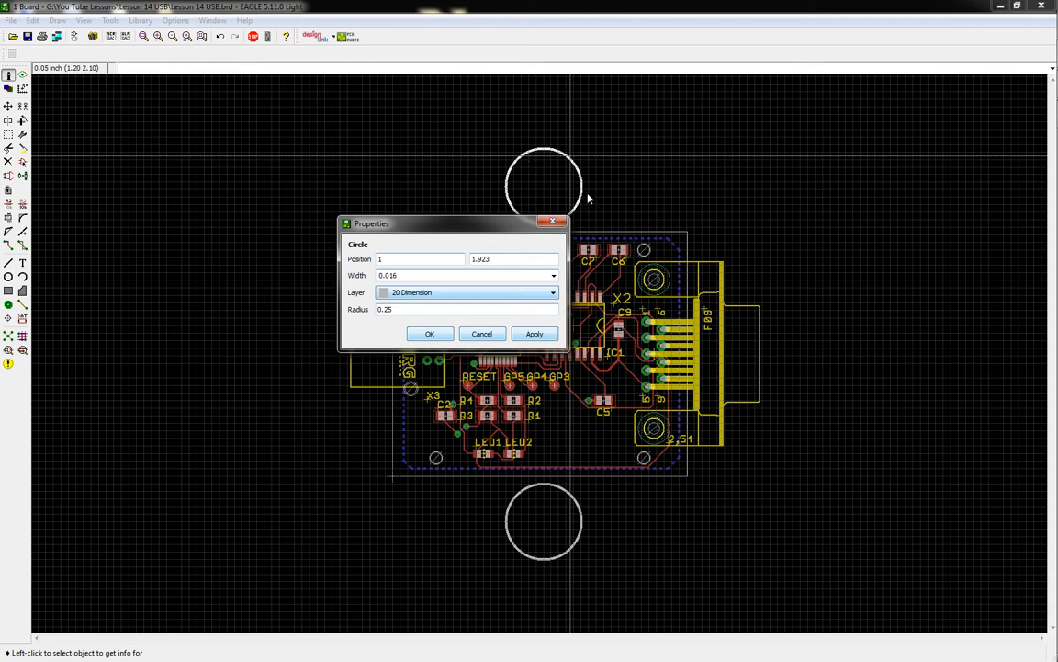
mouse_move(622, 481)
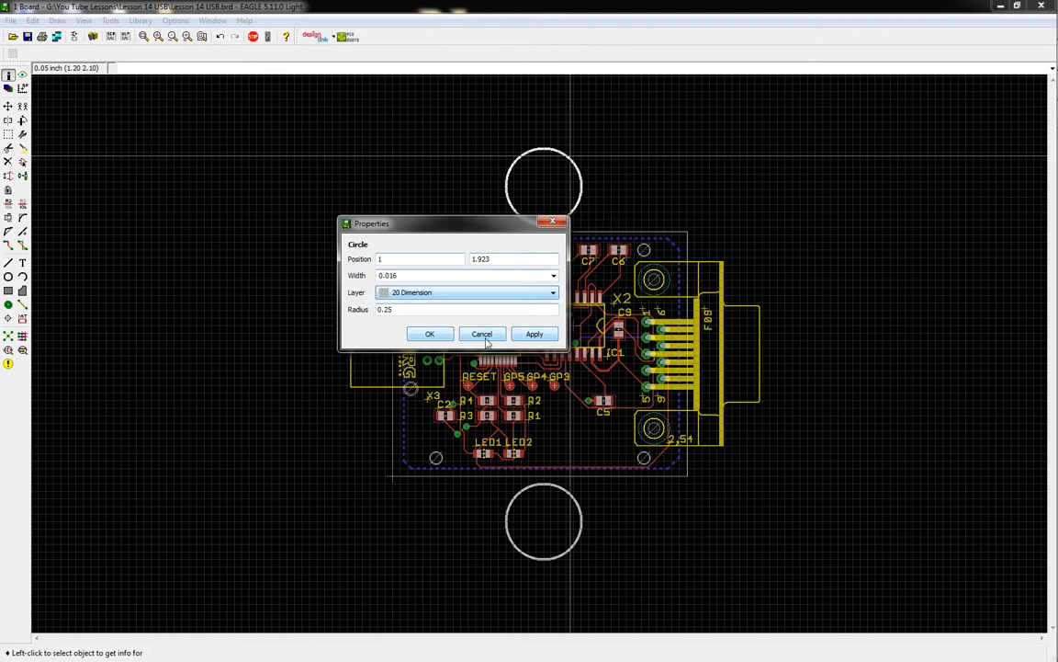
mouse_move(501, 229)
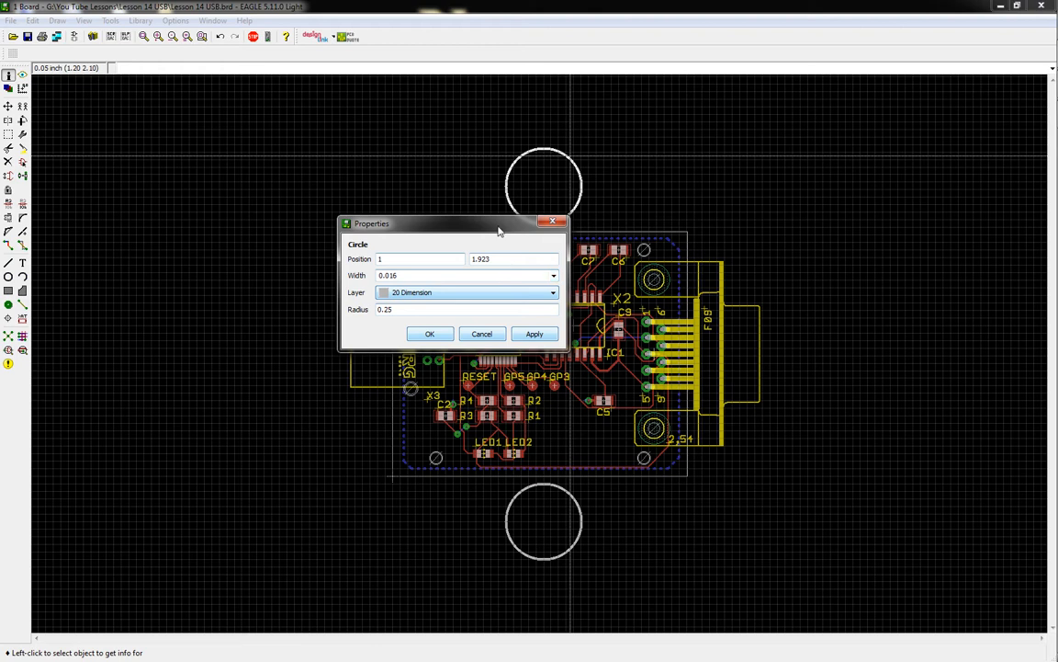
mouse_move(542, 149)
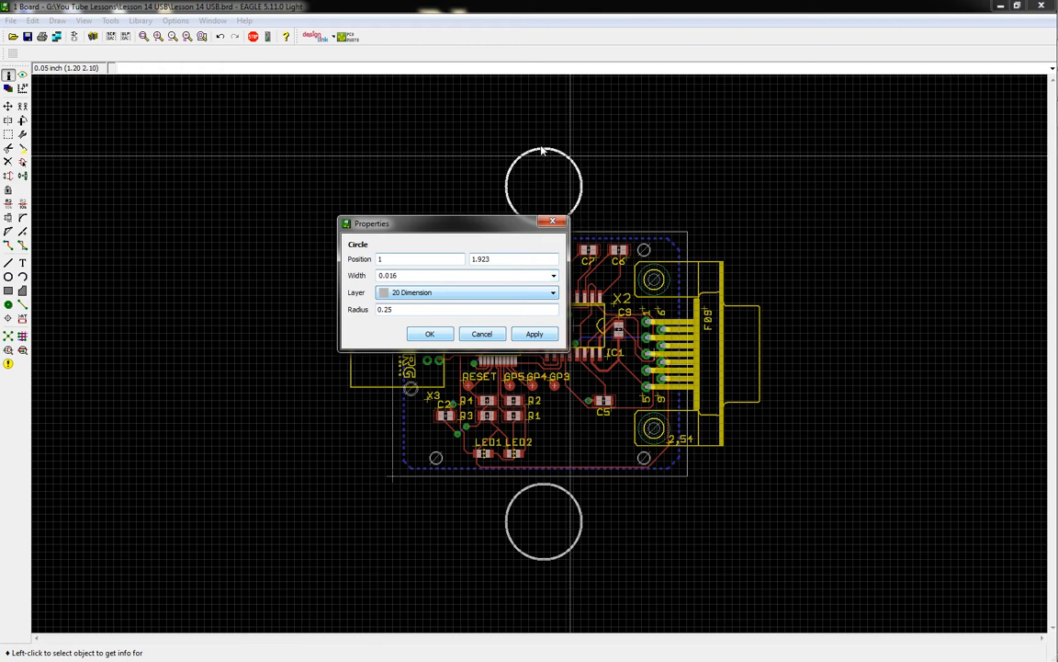
mouse_move(580, 368)
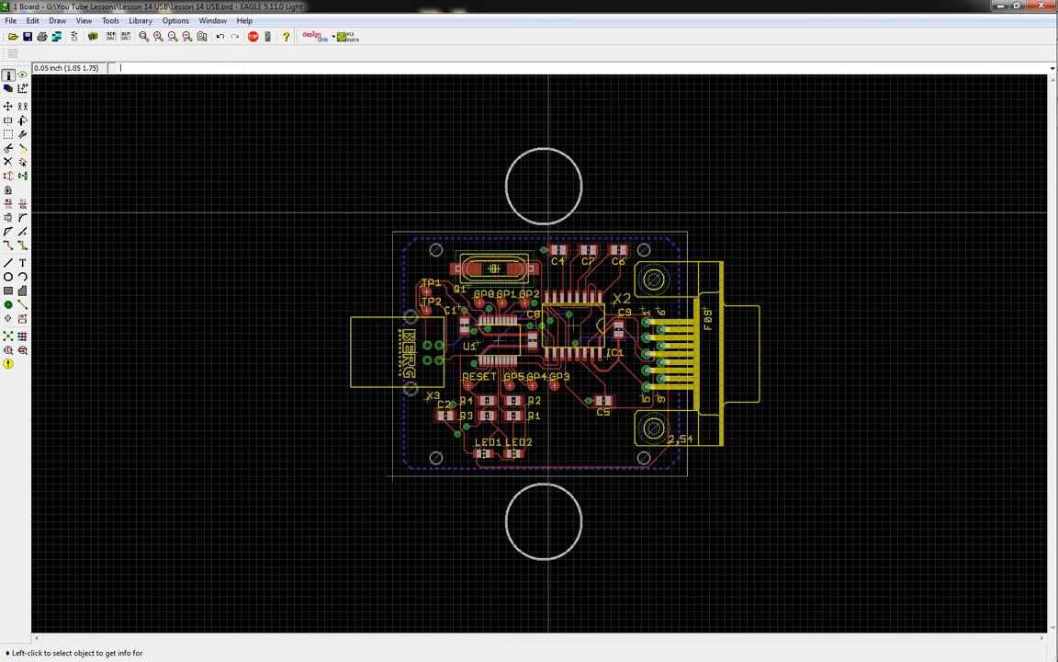
mouse_move(542, 354)
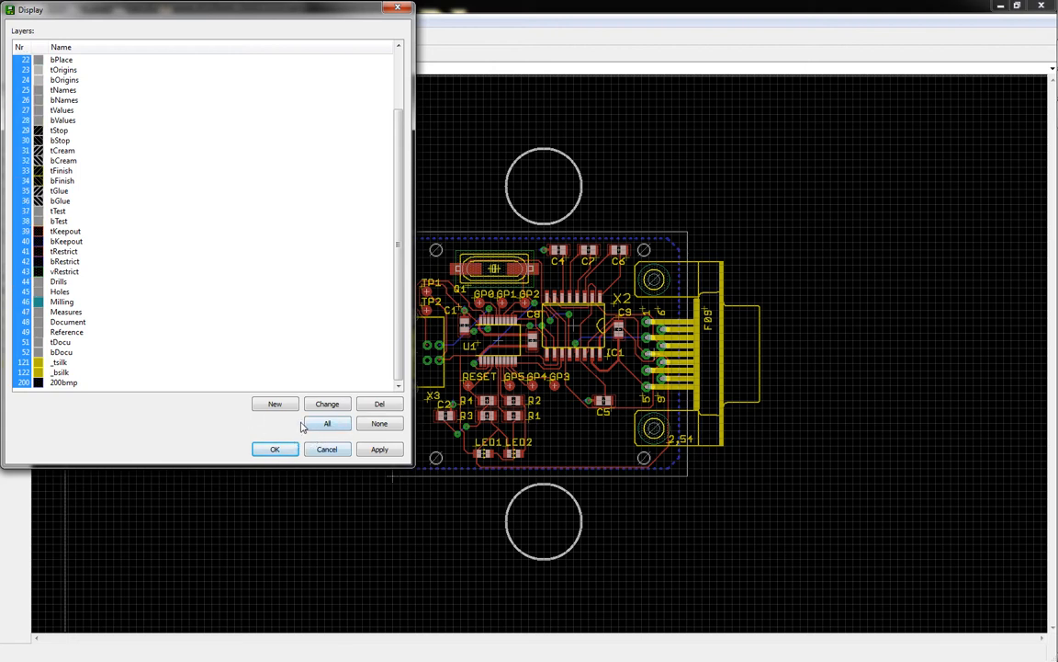
Show only the Top, Pads, Vias and Dimension layers, with Bottom hidden
scroll("up", 3)
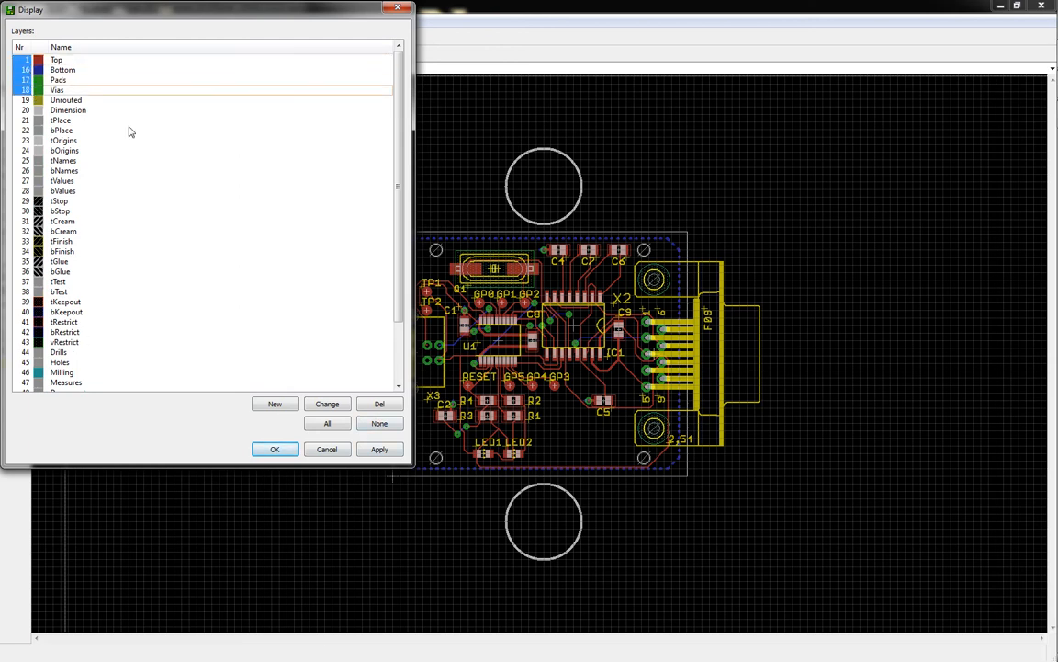
left_click(68, 109)
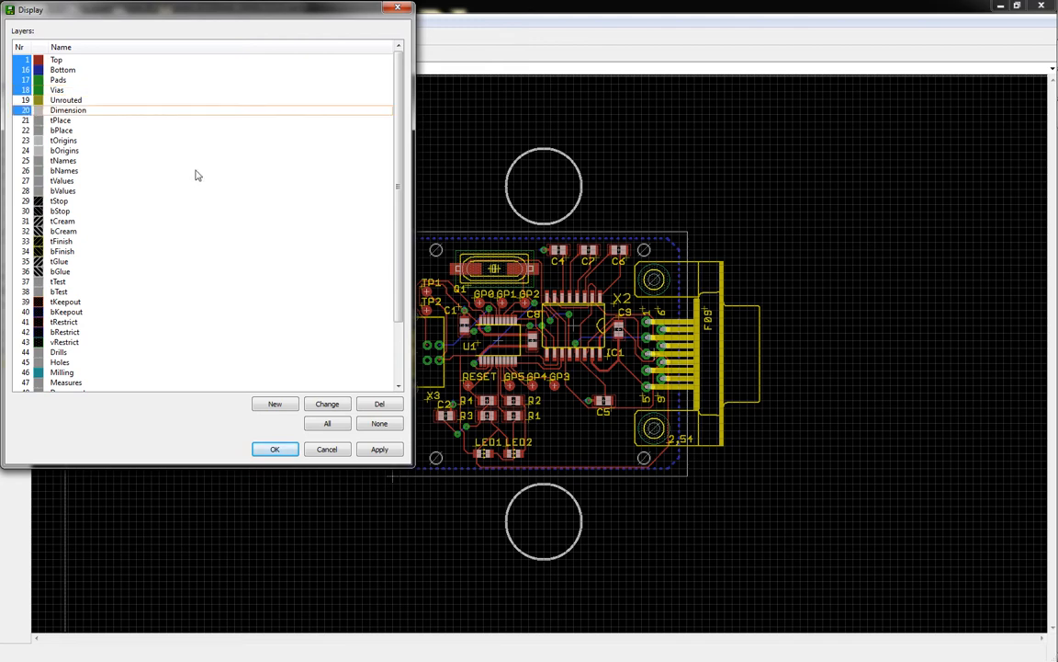
mouse_move(328, 464)
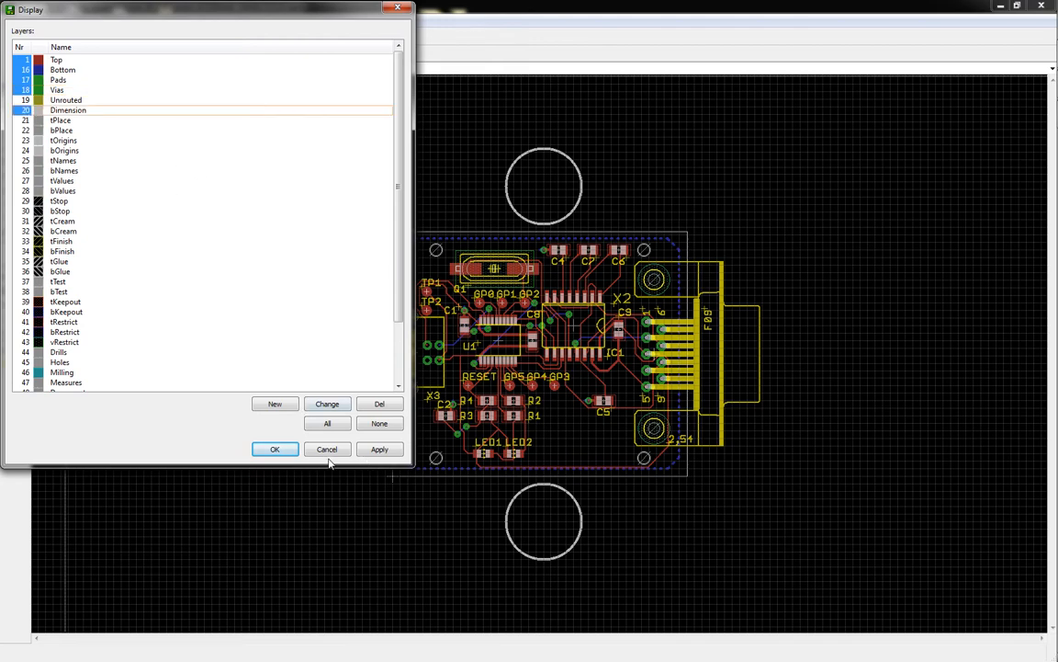
left_click(275, 449)
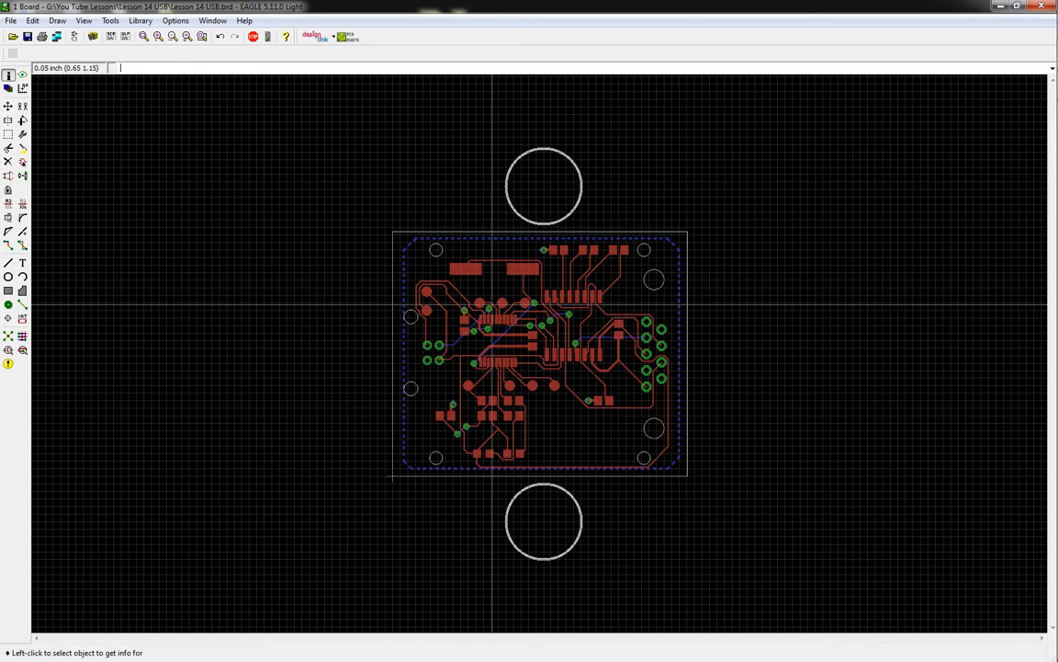
mouse_move(46, 48)
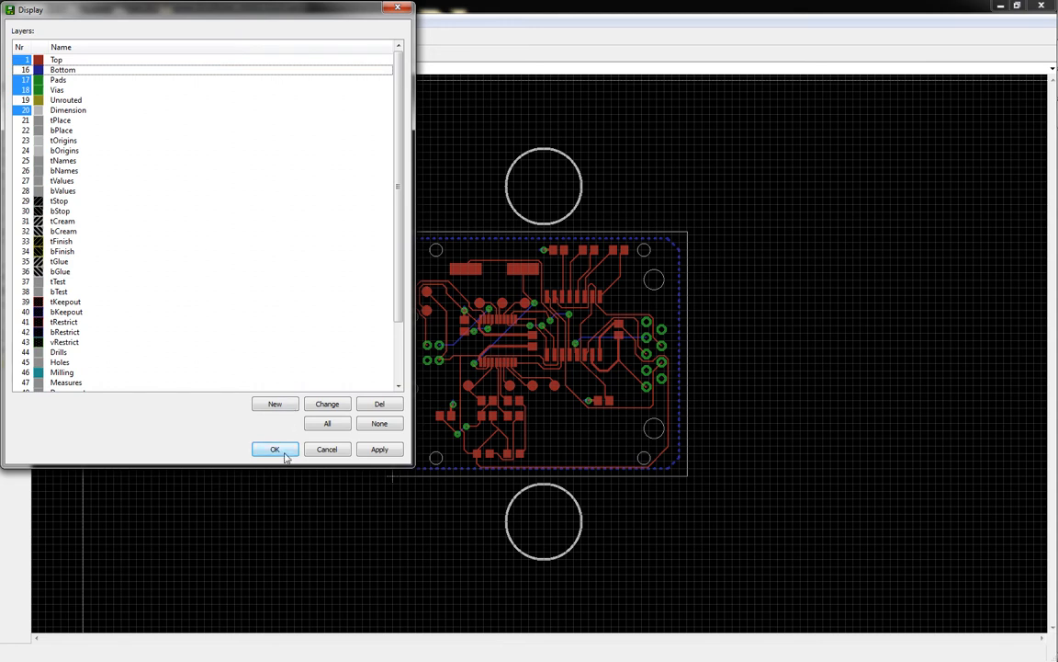
left_click(273, 449)
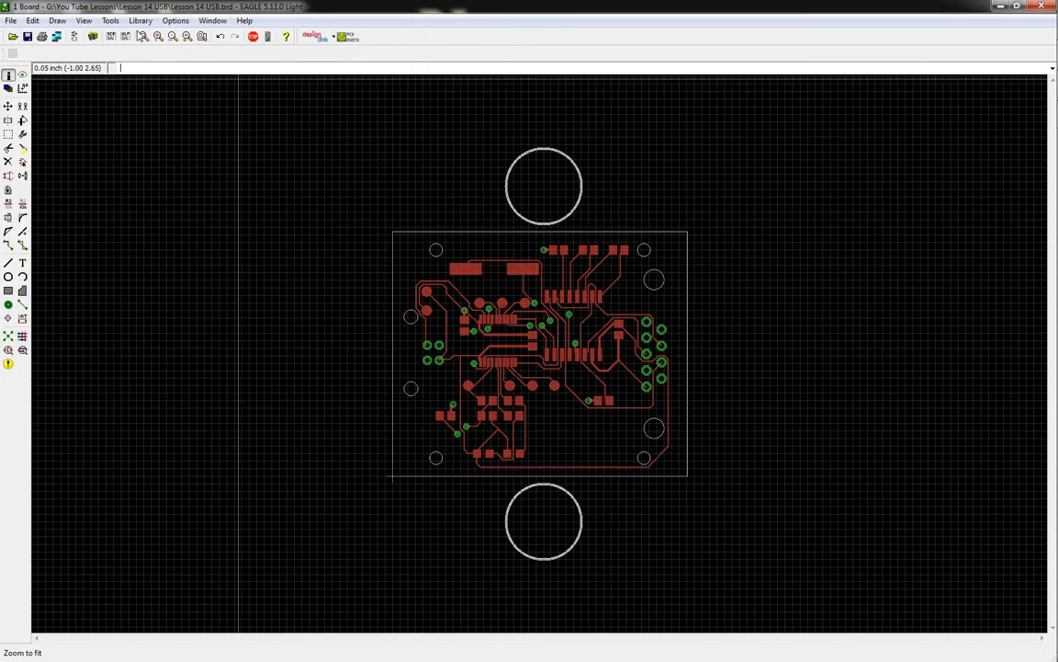
Bring up the board's print settings from the File menu
left_click(10, 21)
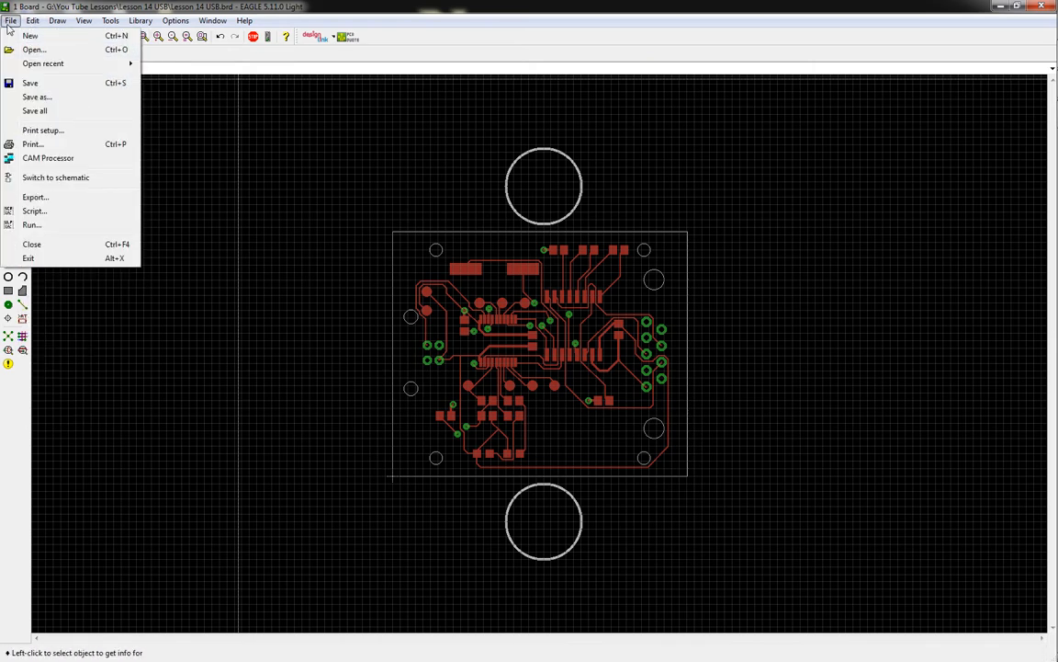
left_click(32, 143)
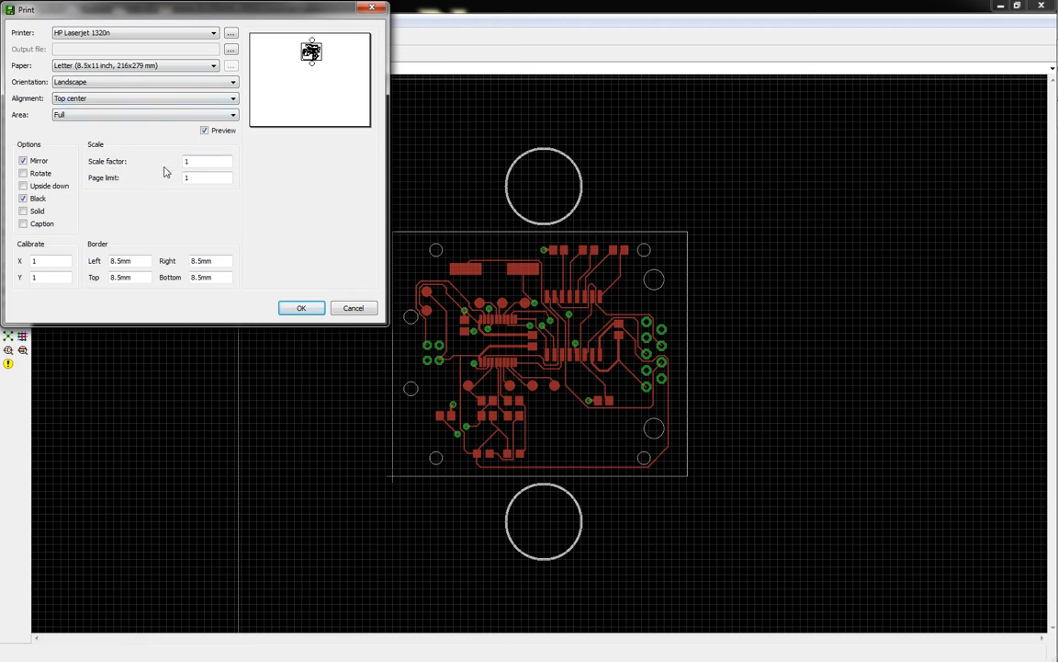
mouse_move(187, 184)
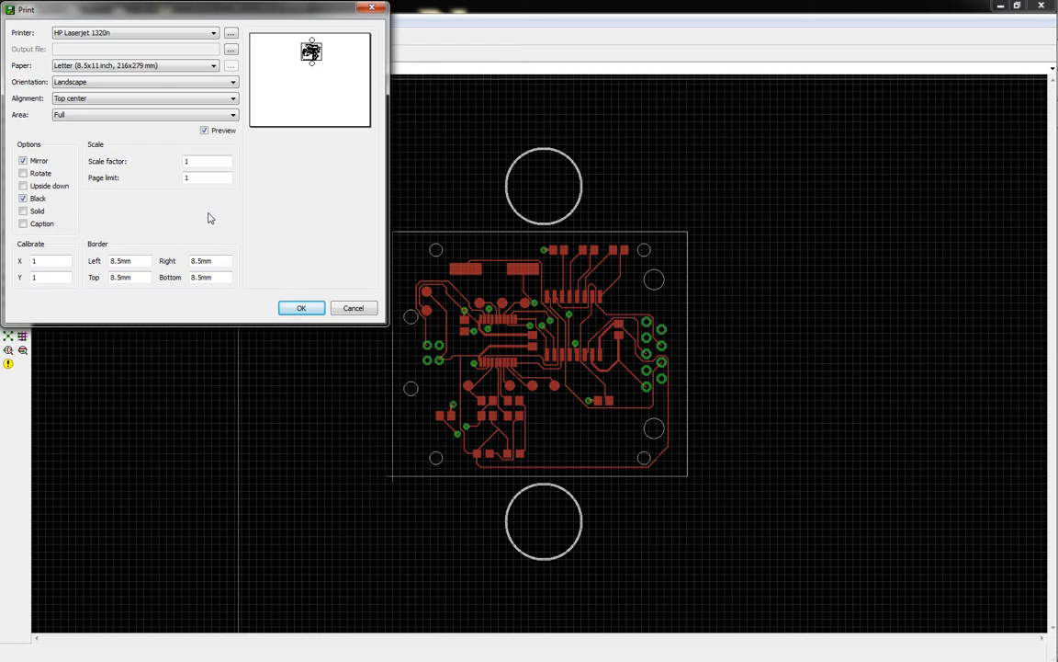
mouse_move(42, 5)
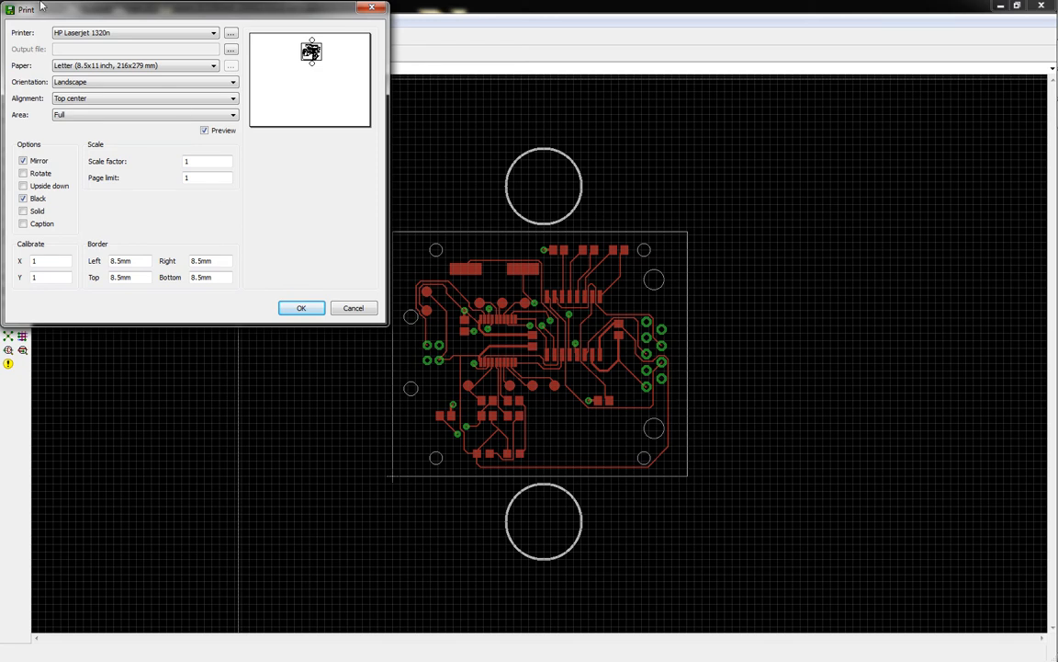
mouse_move(284, 206)
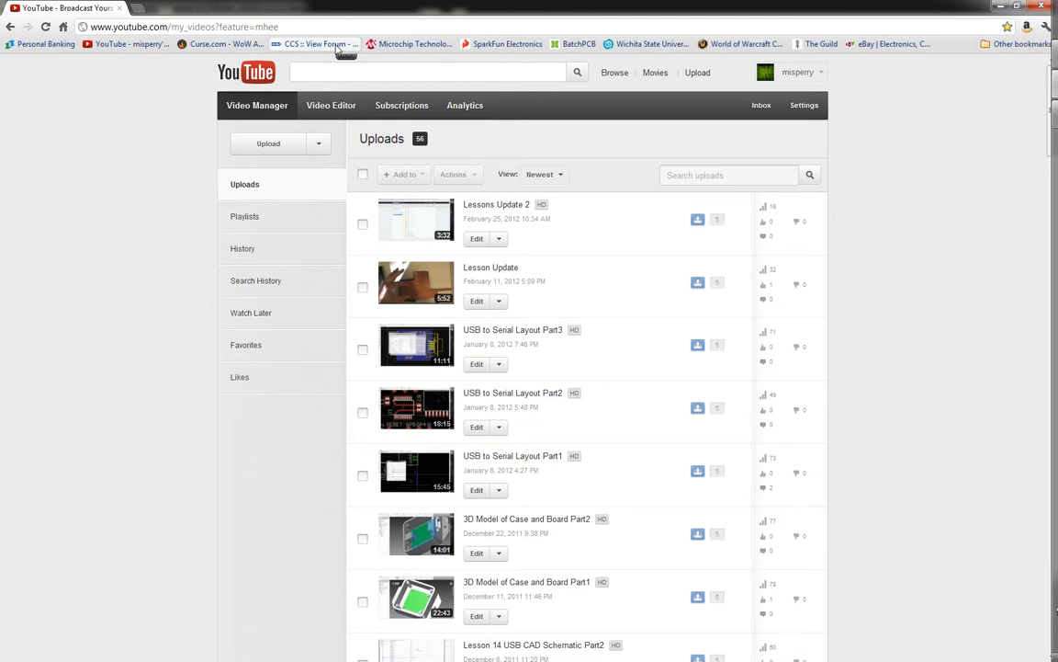
Search the Walgreens store for 'photopaper' and scroll the results
type("www.g")
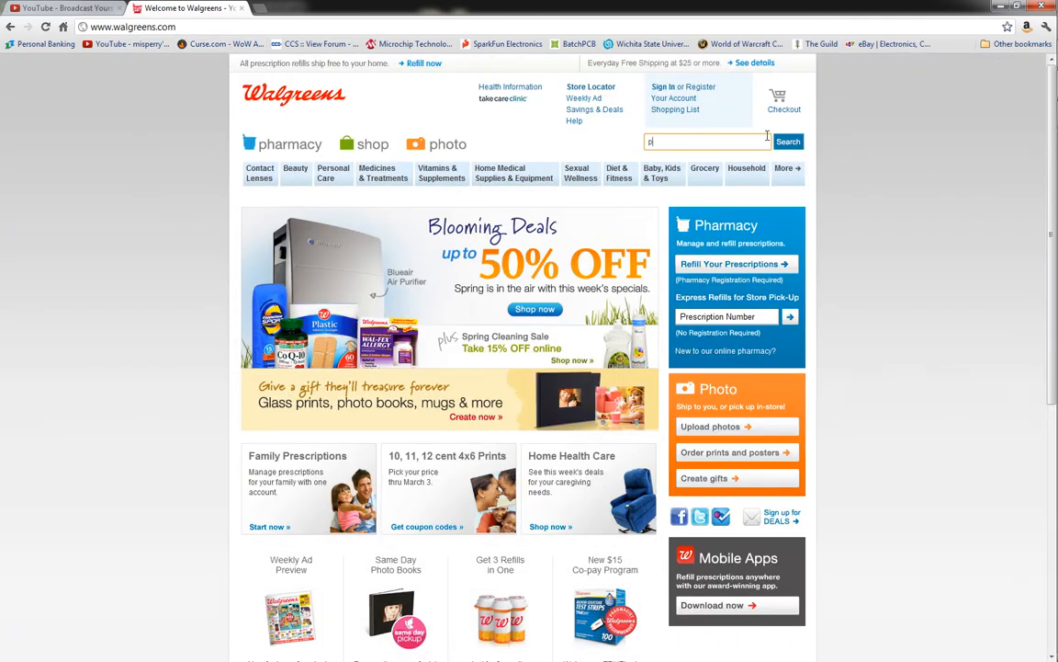
type("photopaper")
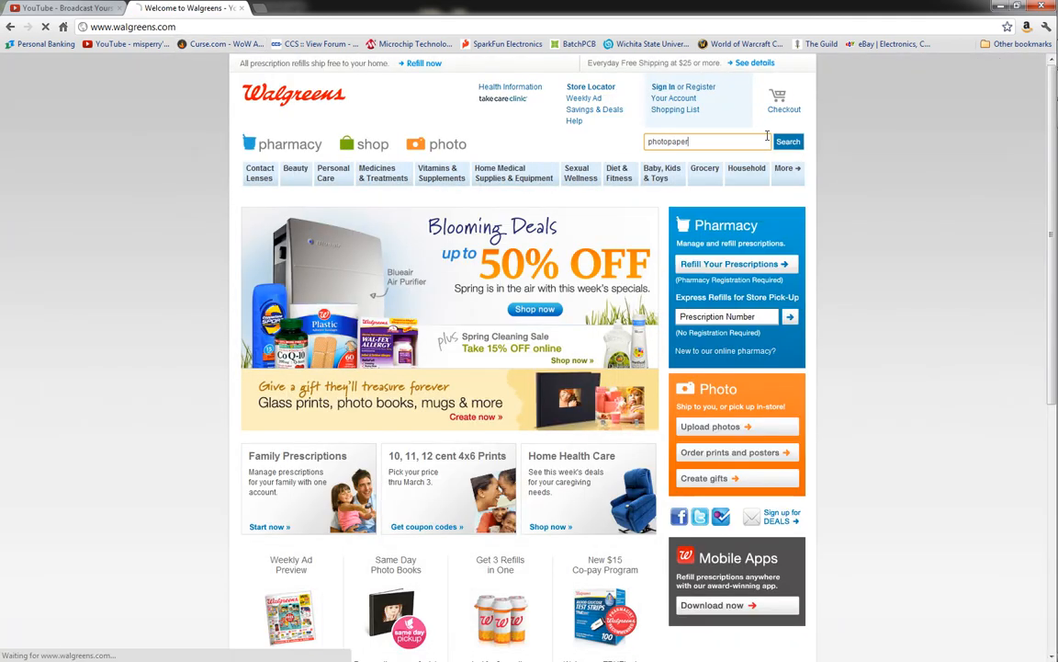
left_click(789, 140)
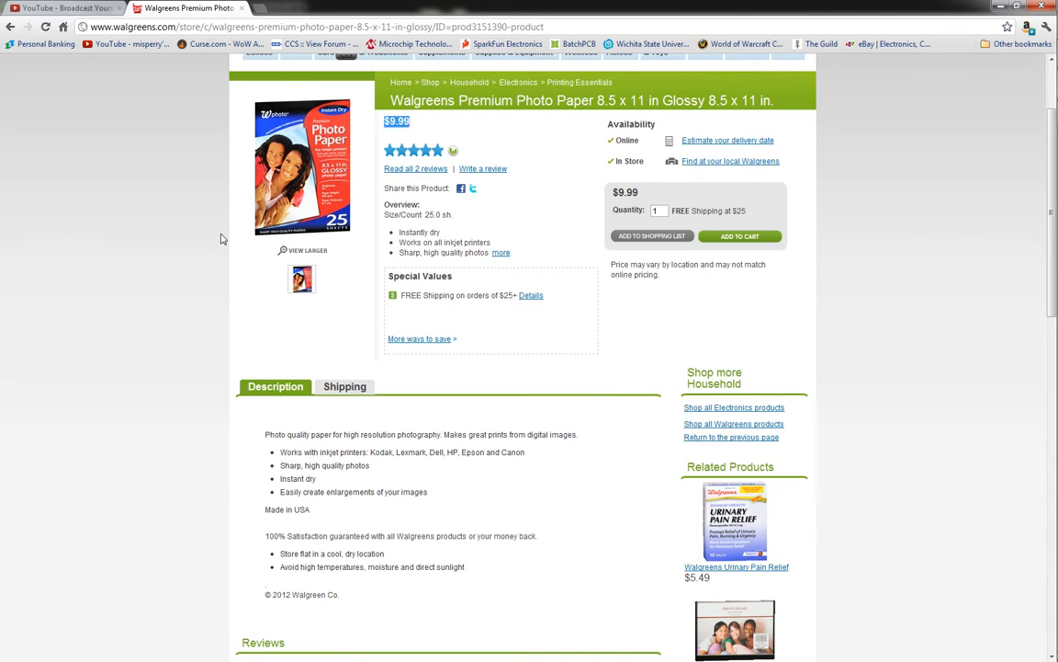
mouse_move(90, 102)
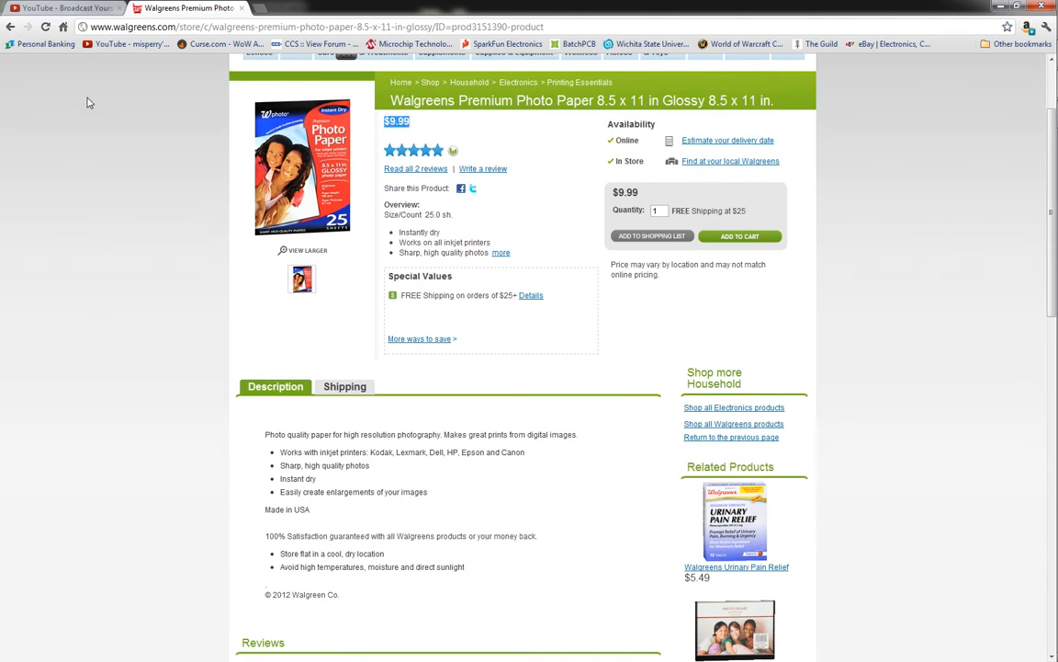
scroll("up", 3)
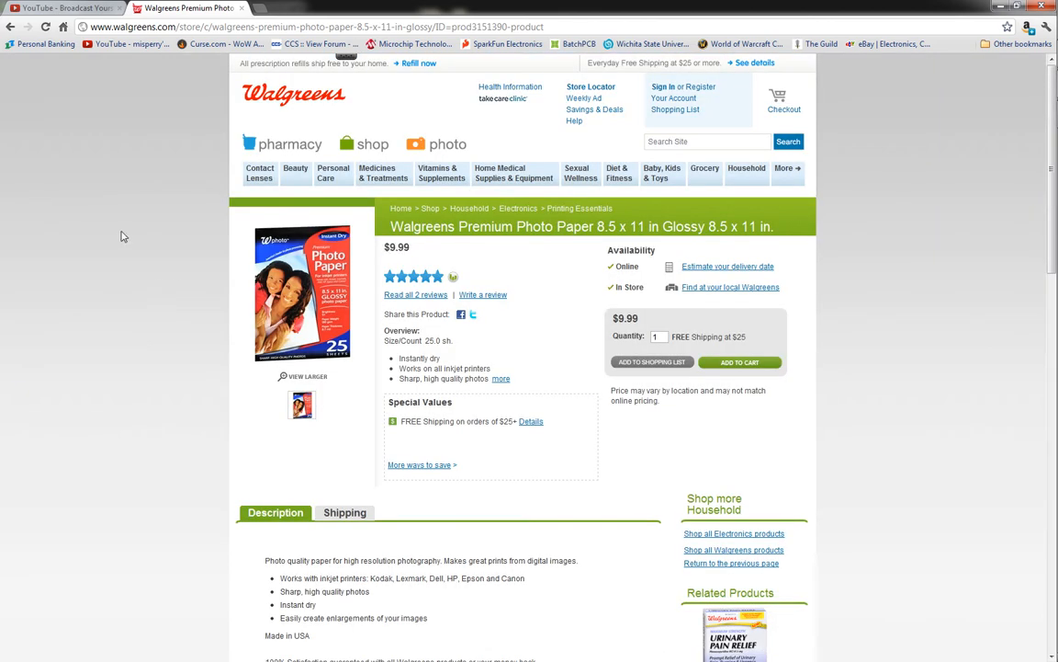
mouse_move(979, 13)
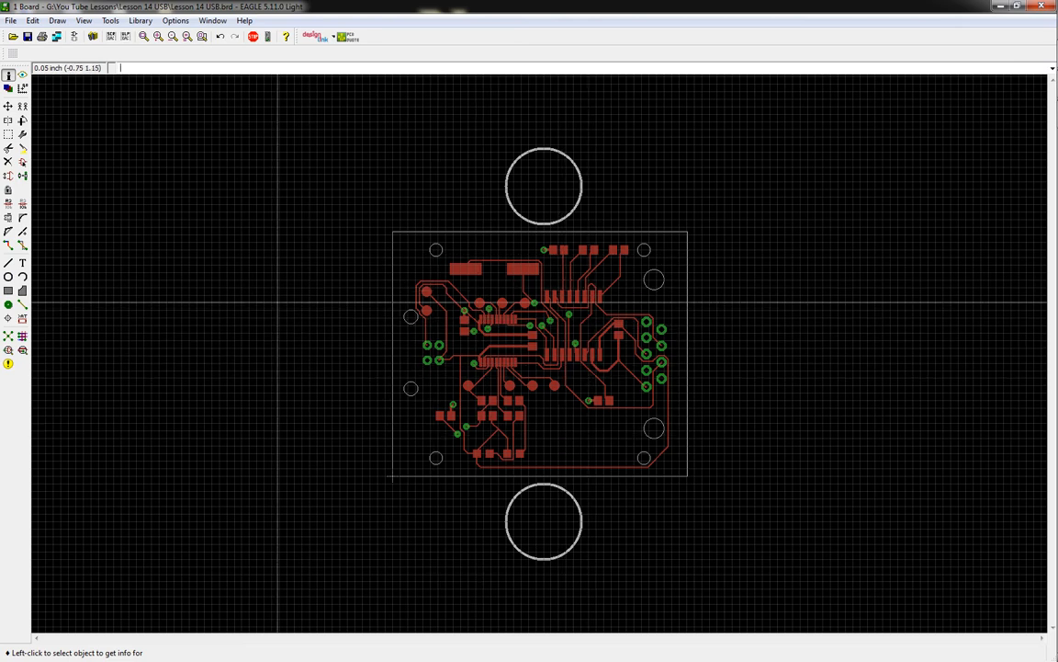
mouse_move(204, 283)
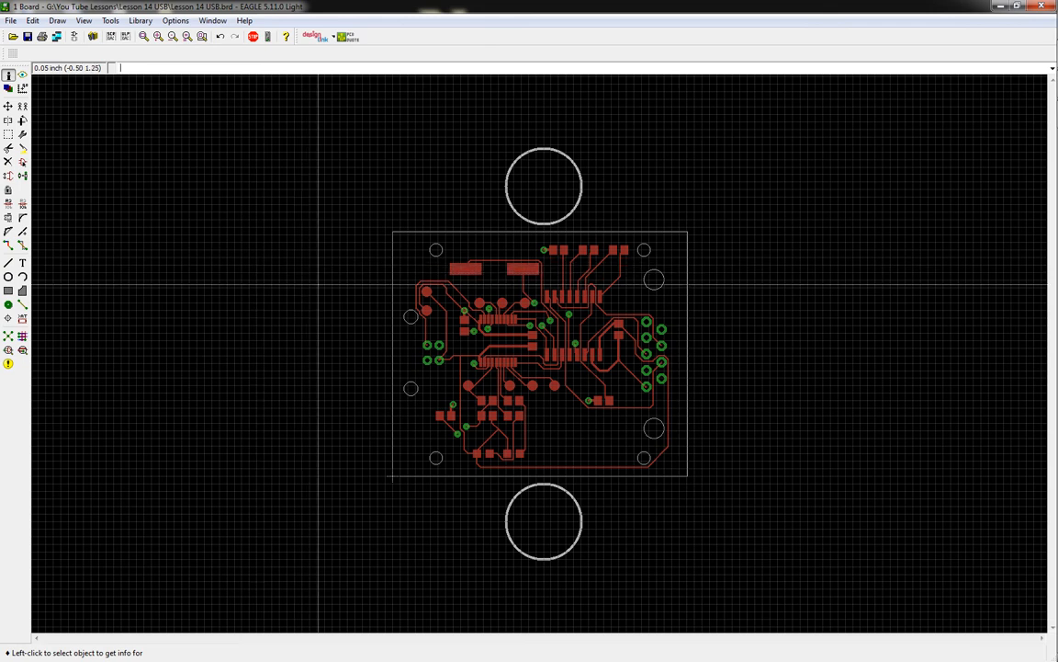
mouse_move(294, 267)
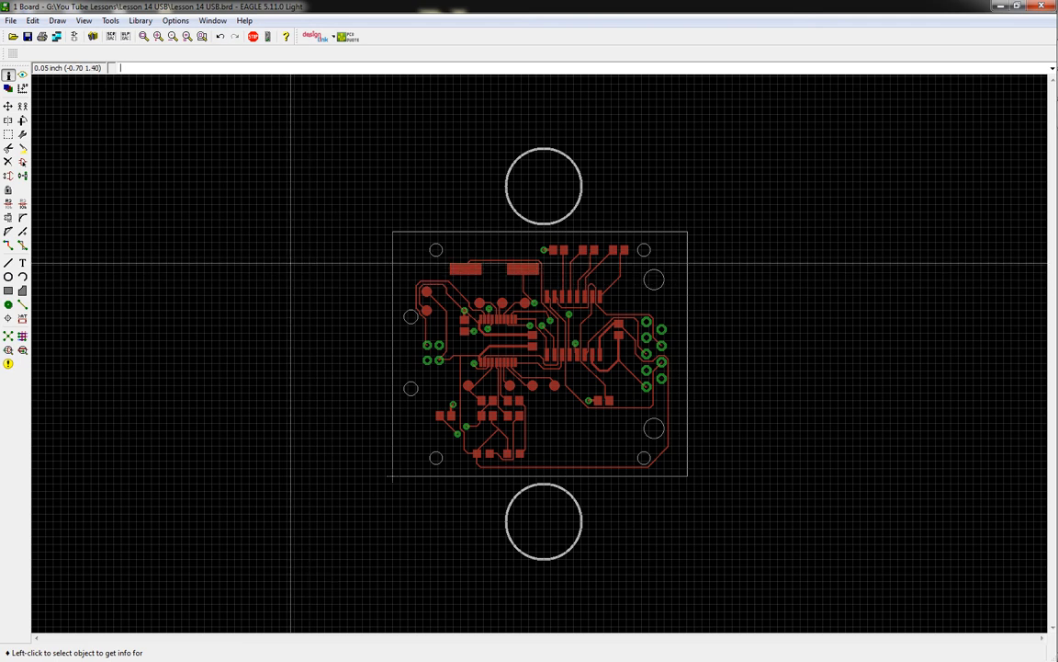
mouse_move(282, 220)
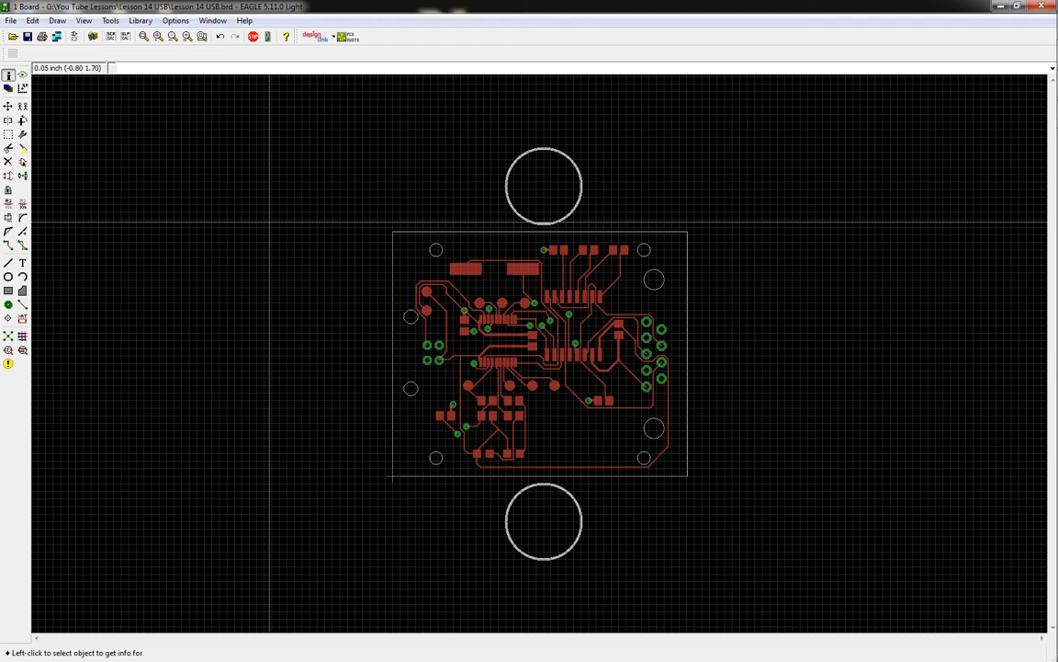
Try the print Alignment options, placing the board at Bottom center
left_click(28, 36)
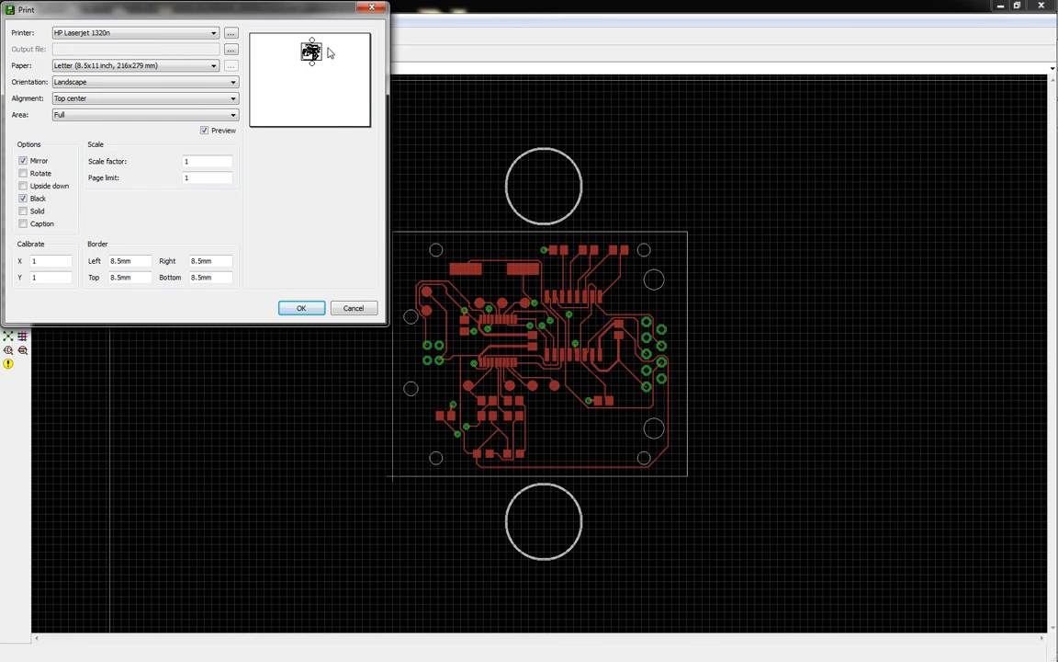
mouse_move(335, 120)
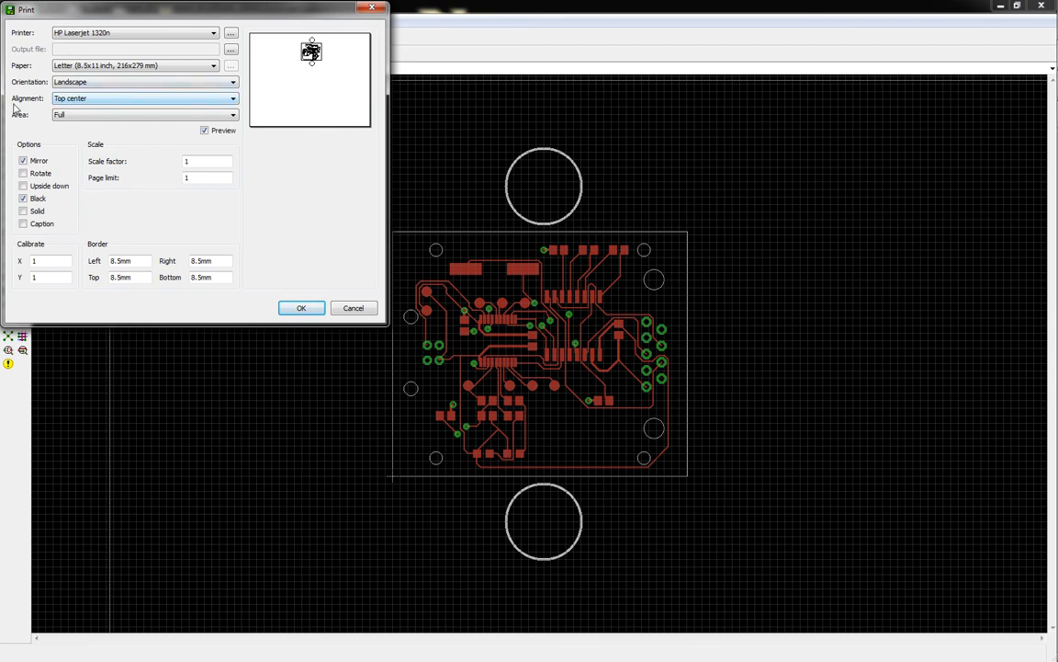
left_click(142, 98)
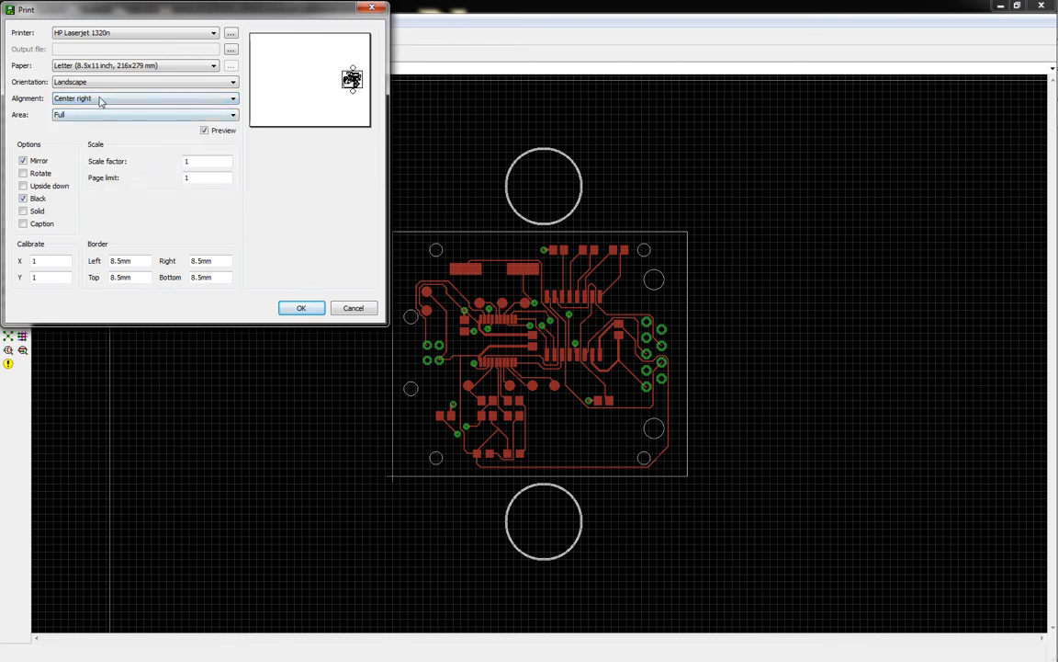
left_click(232, 99)
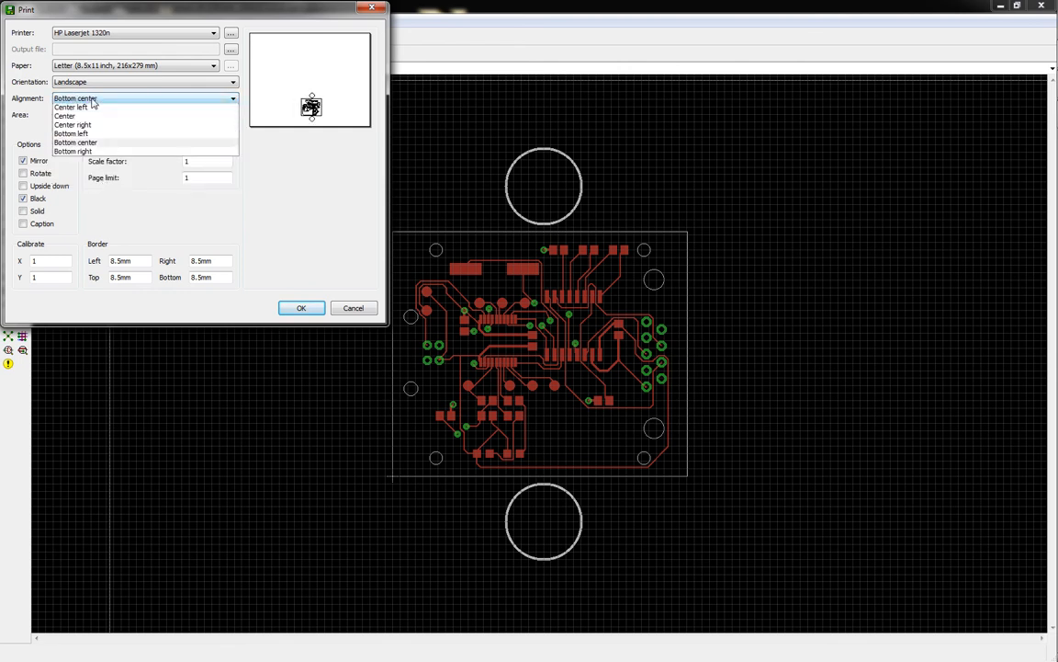
left_click(74, 98)
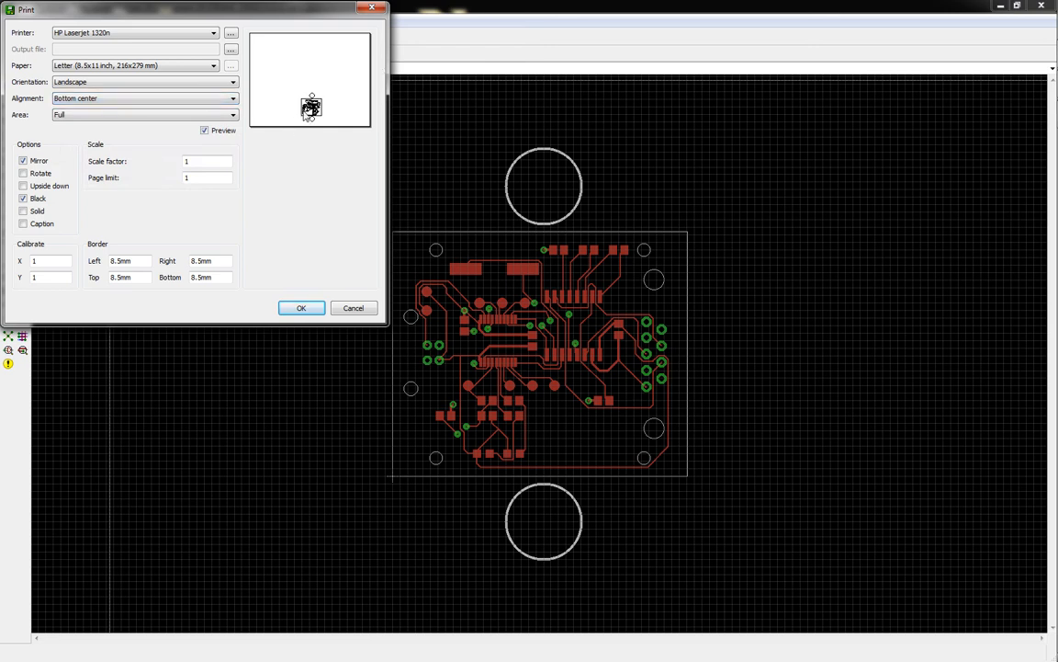
left_click(233, 98)
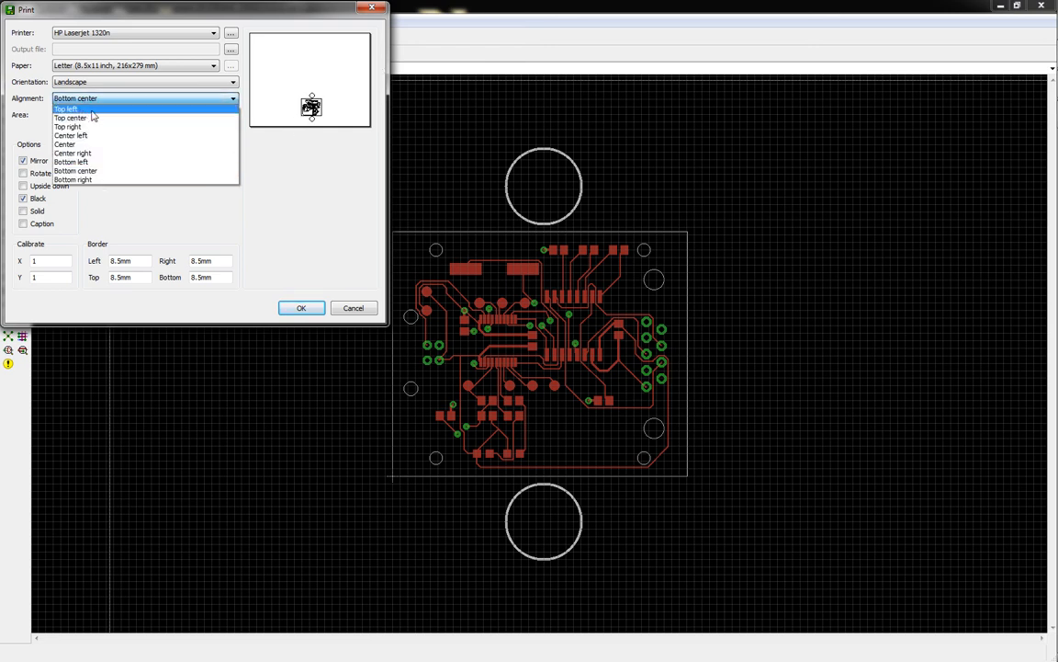
mouse_move(100, 118)
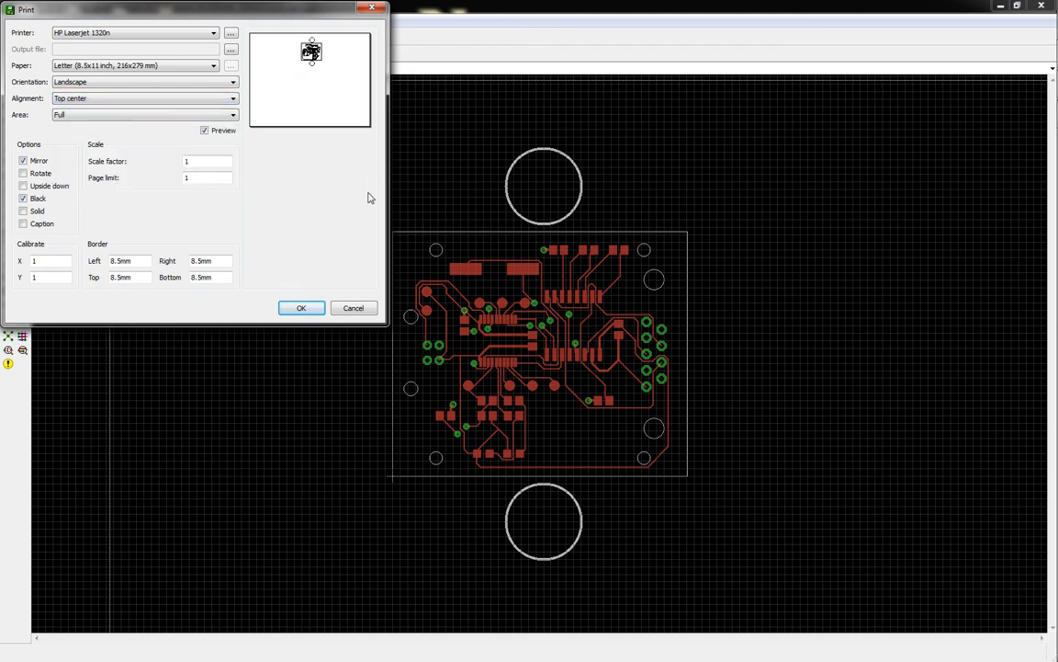
mouse_move(334, 178)
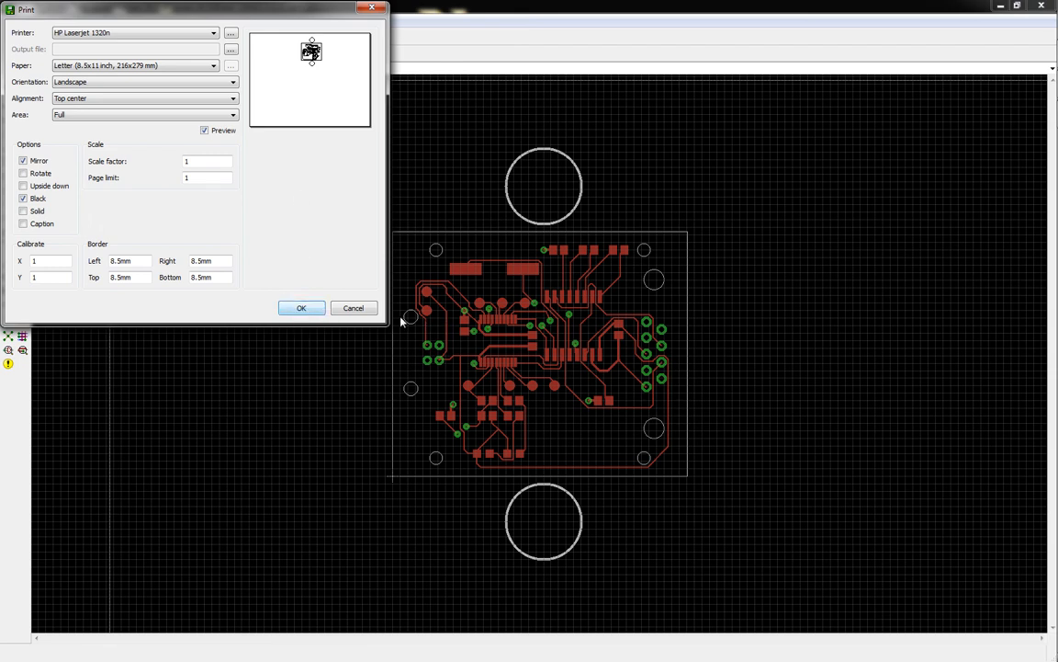
Print the mirrored top layer, then display Bottom copper instead of Top
left_click(353, 308)
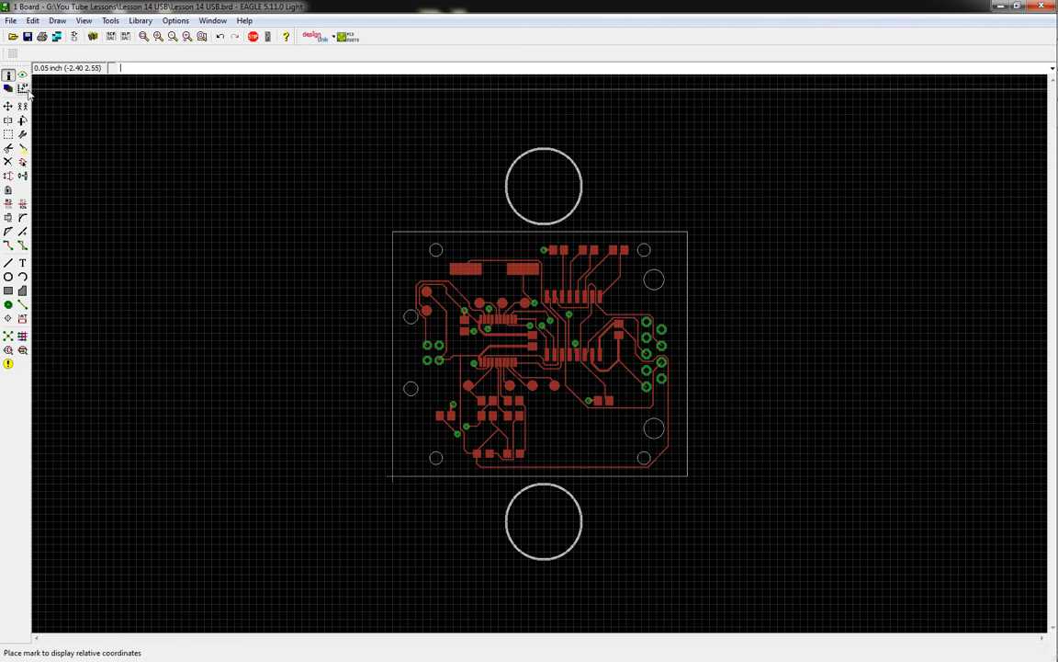
left_click(7, 87)
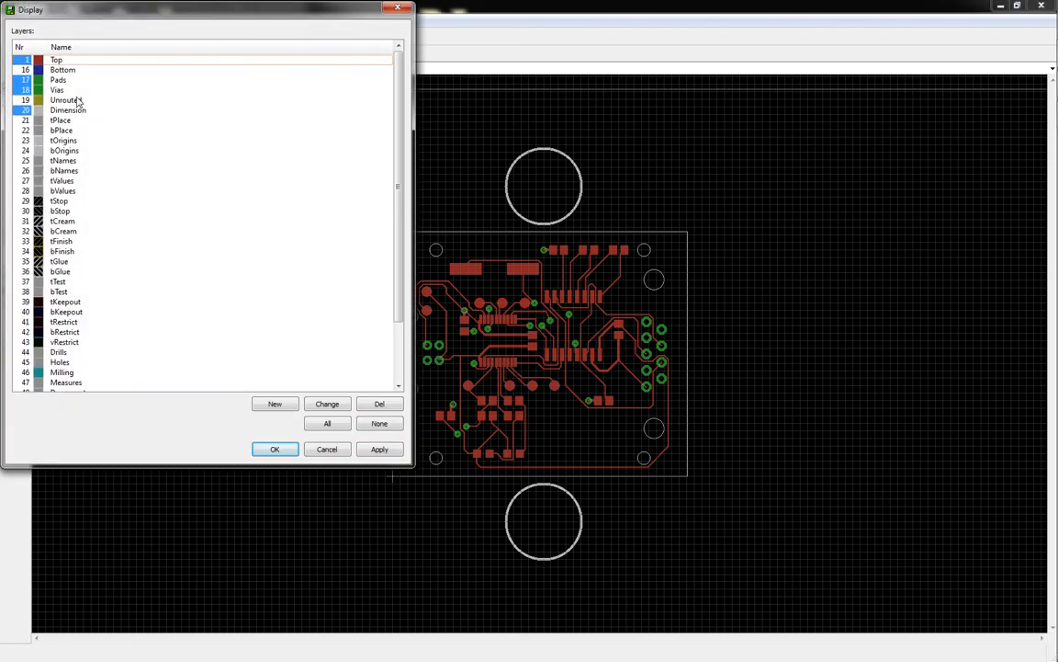
left_click(63, 69)
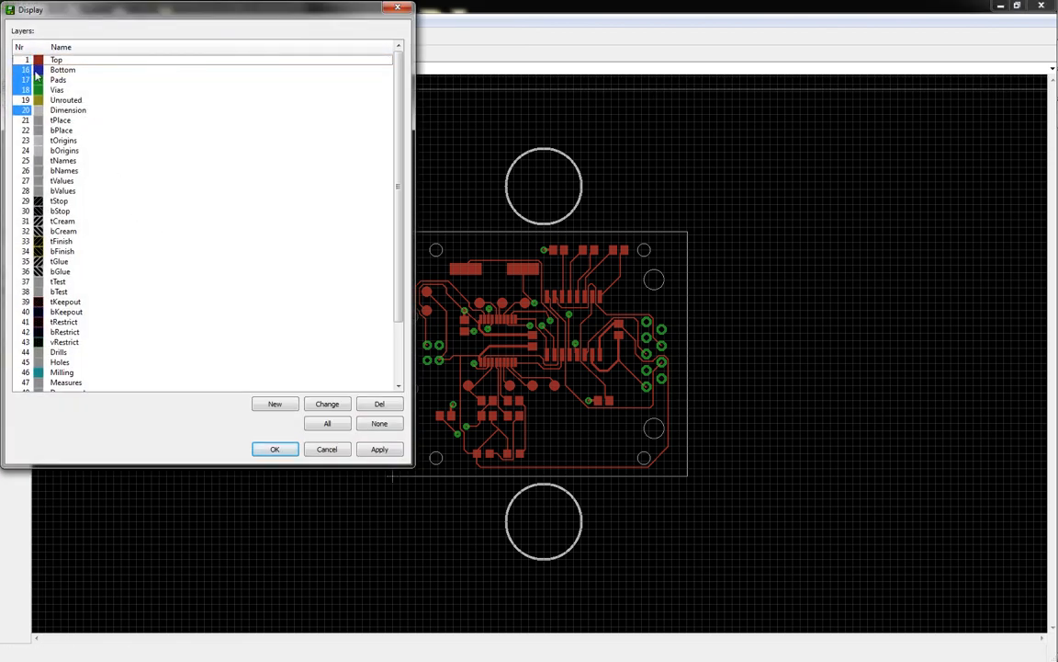
left_click(274, 449)
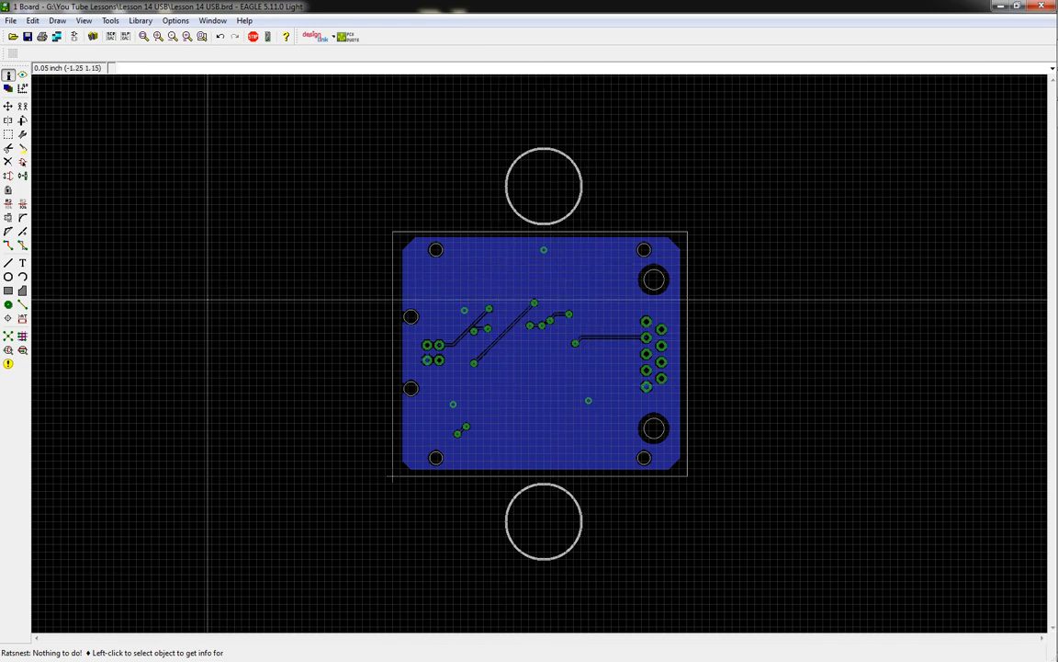
Print the filled bottom layer unmirrored, black, at bottom center
left_click(10, 20)
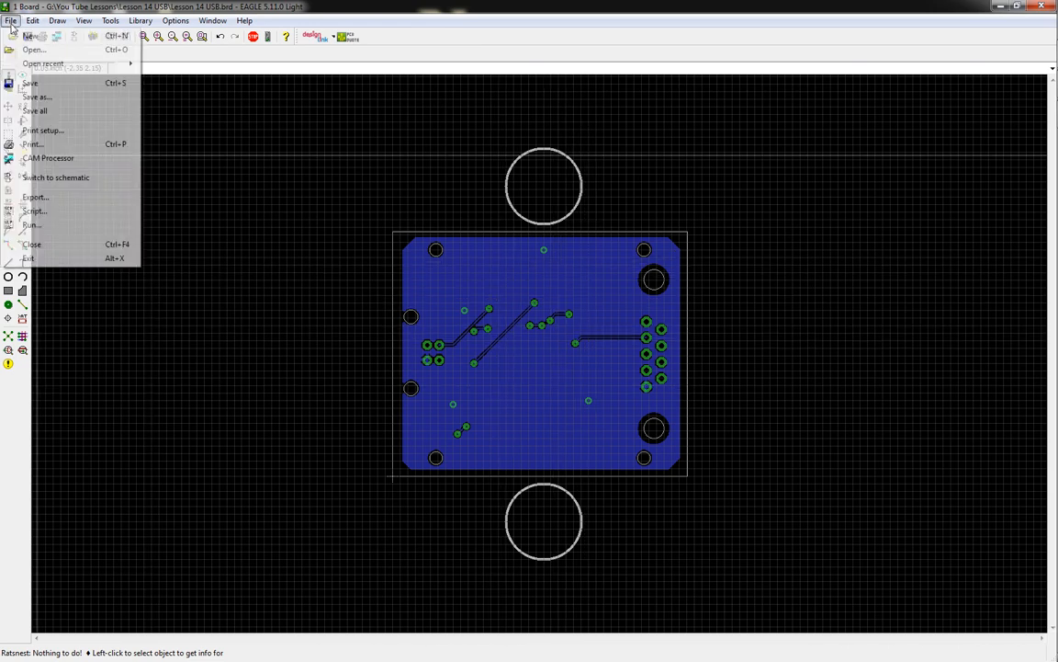
left_click(32, 144)
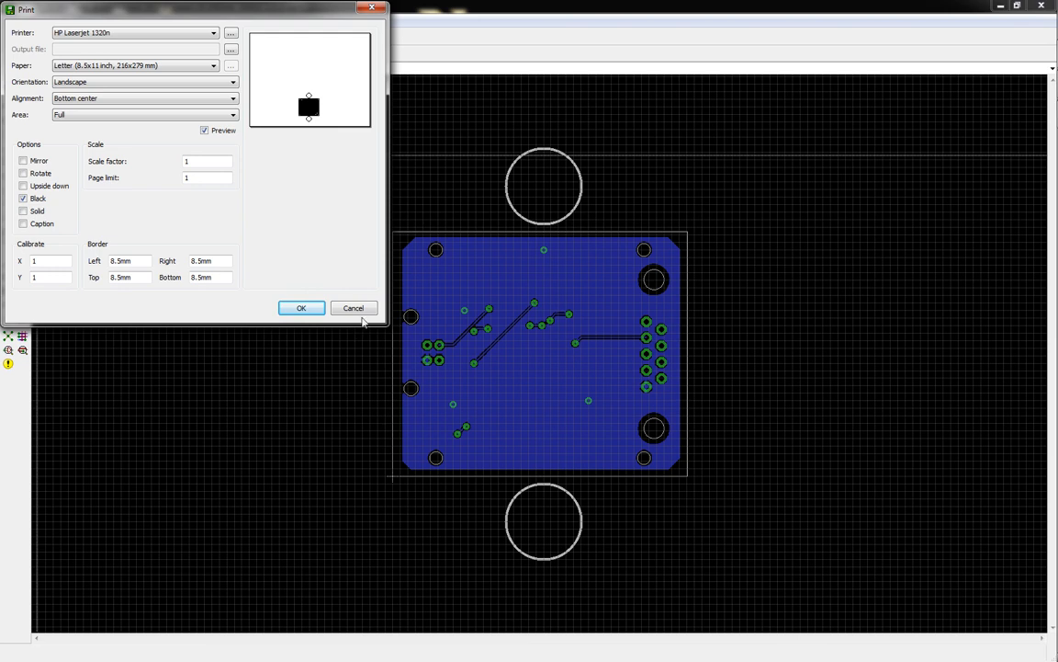
mouse_move(340, 170)
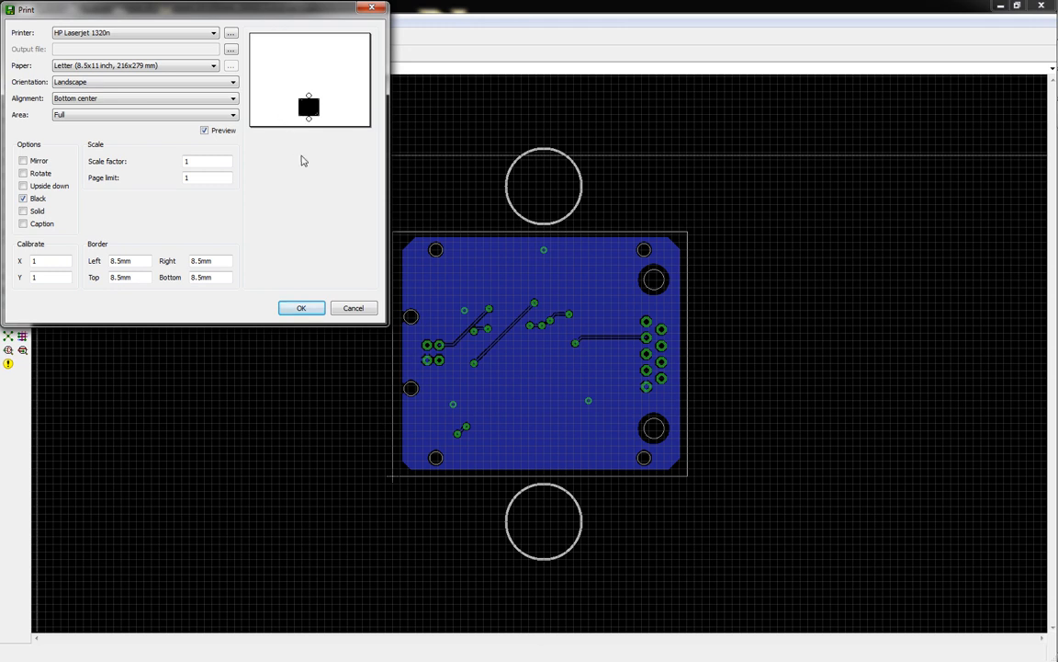
mouse_move(362, 349)
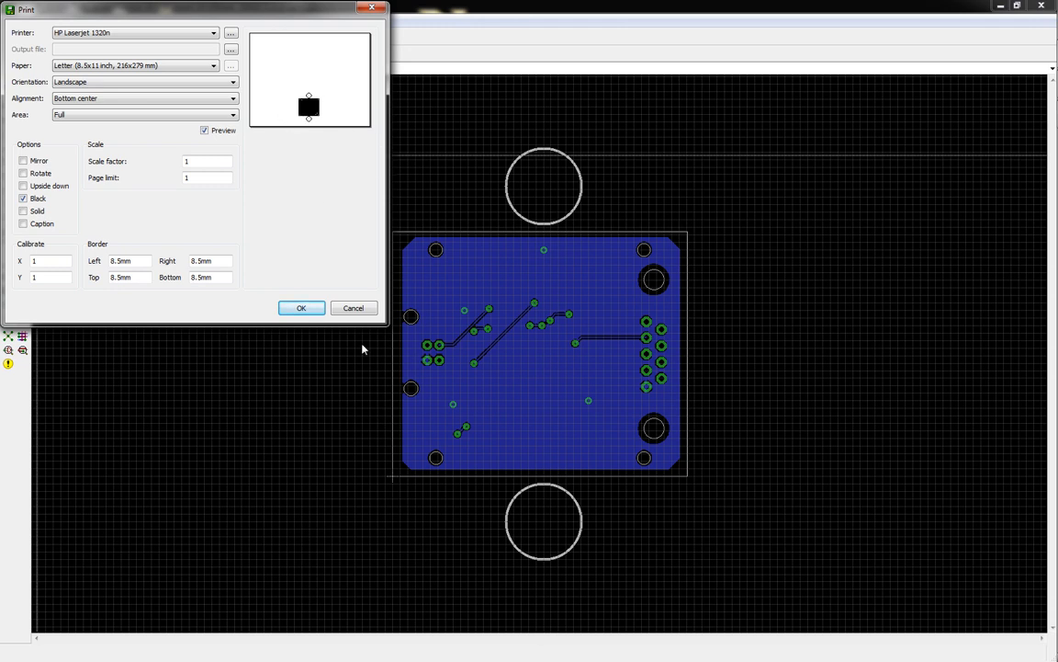
left_click(353, 308)
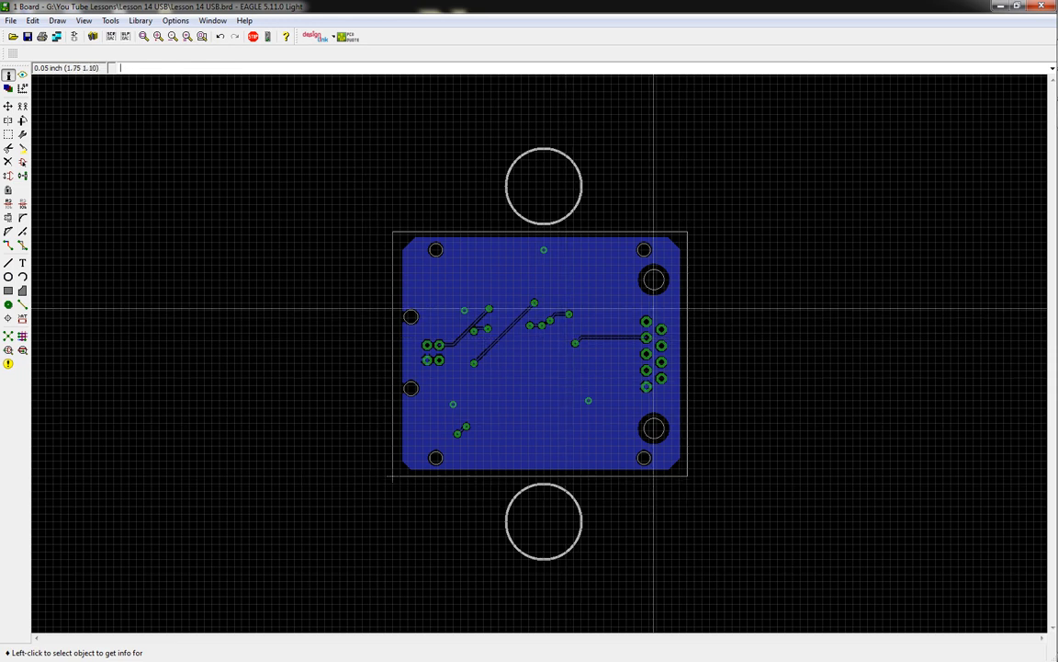
mouse_move(287, 329)
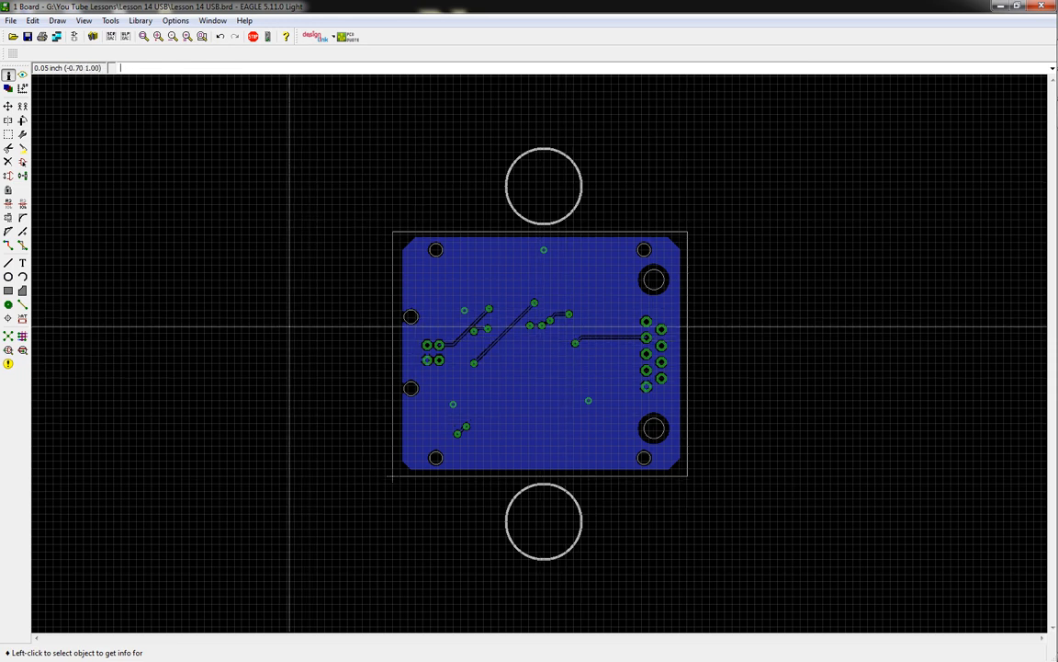